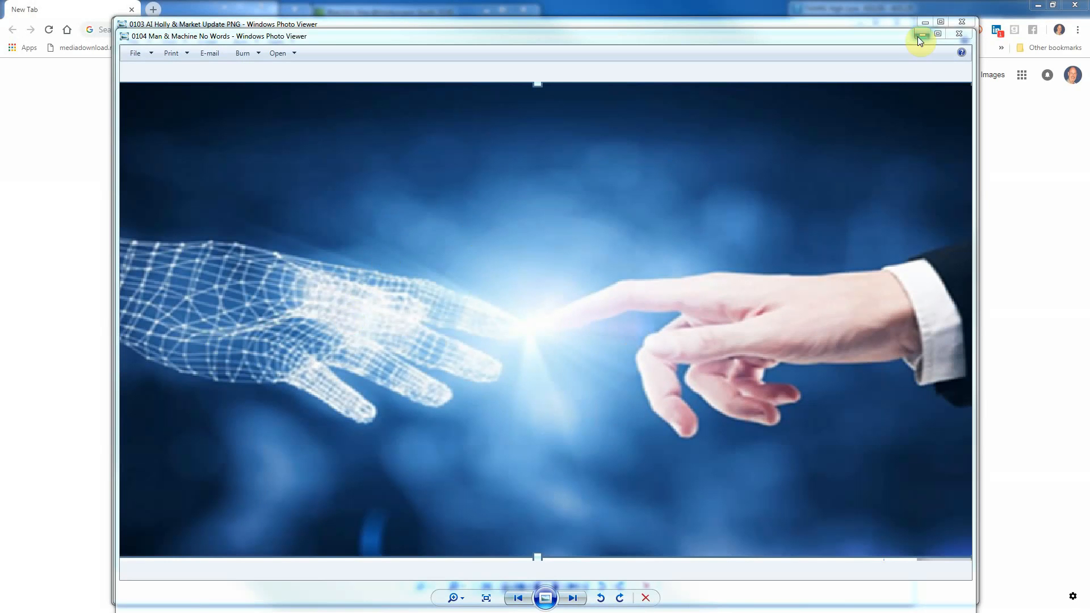
# - Close the wordless hand-touch image to reveal the Man & Machine Combined title slide
pyautogui.click(958, 36)
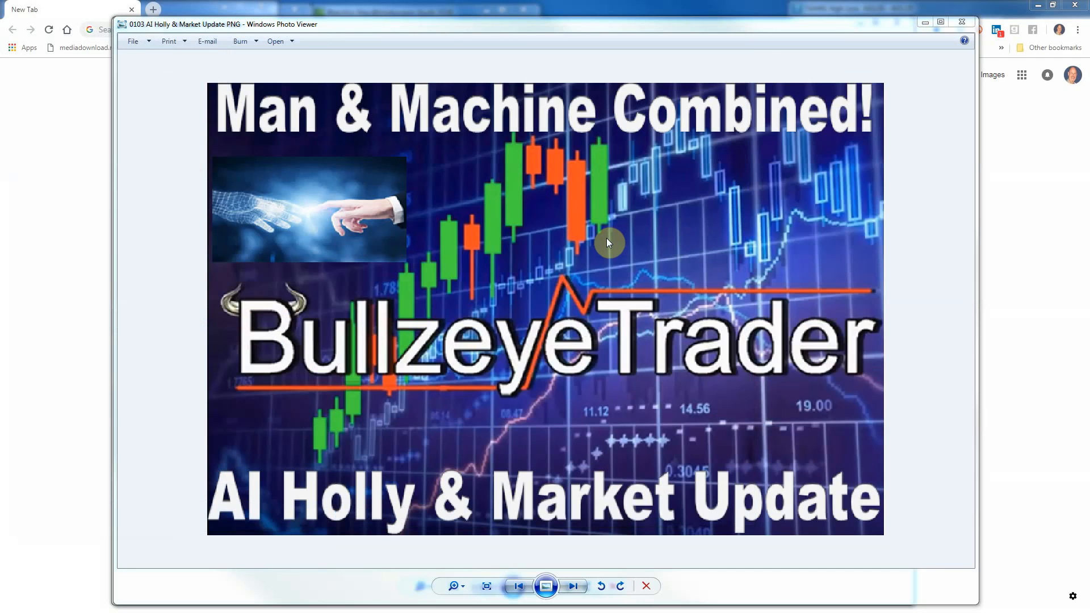
pyautogui.moveTo(985, 47)
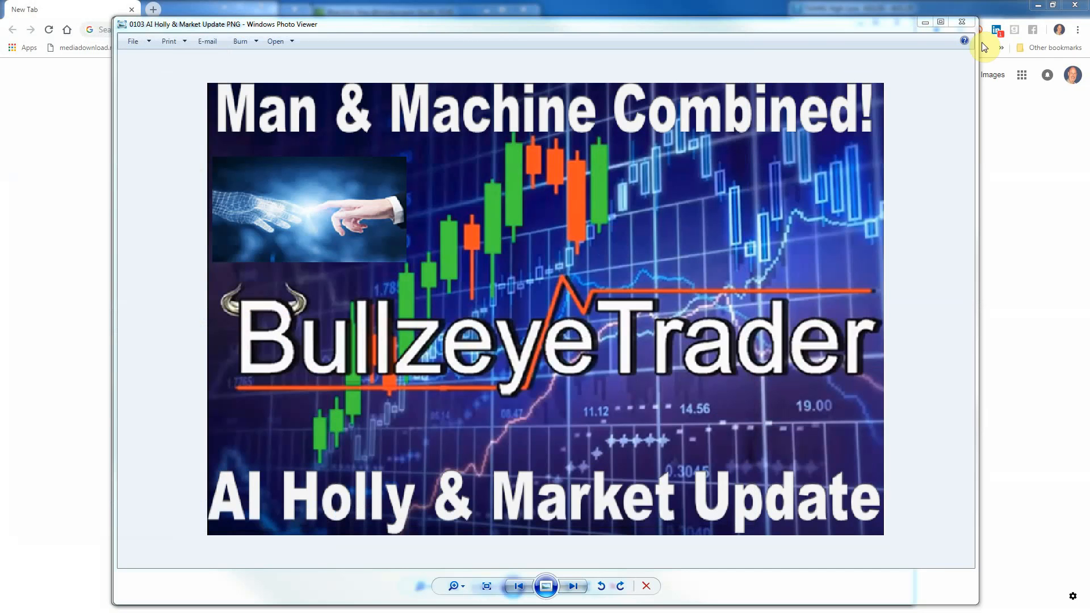
# - Close the AI Holly title slide so the YouTube channel promo slide shows
pyautogui.click(572, 586)
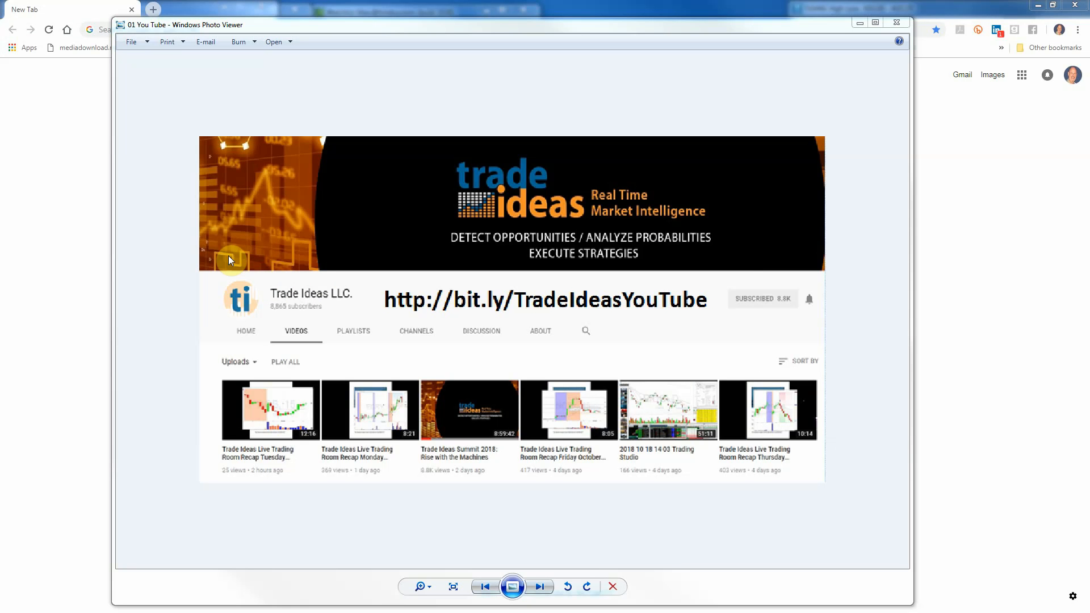
pyautogui.moveTo(555, 506)
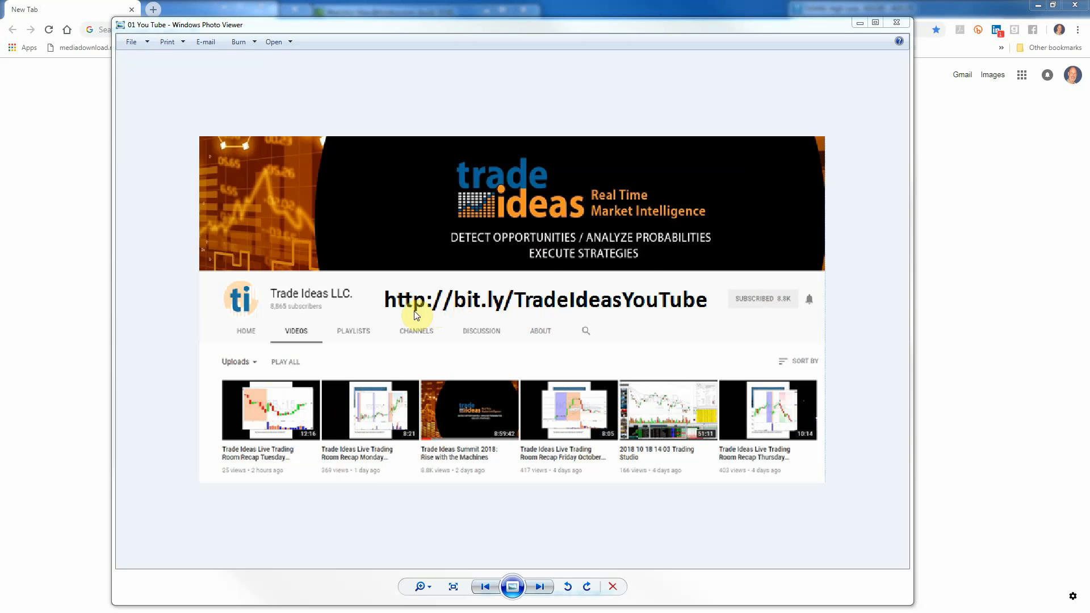
pyautogui.moveTo(670, 292)
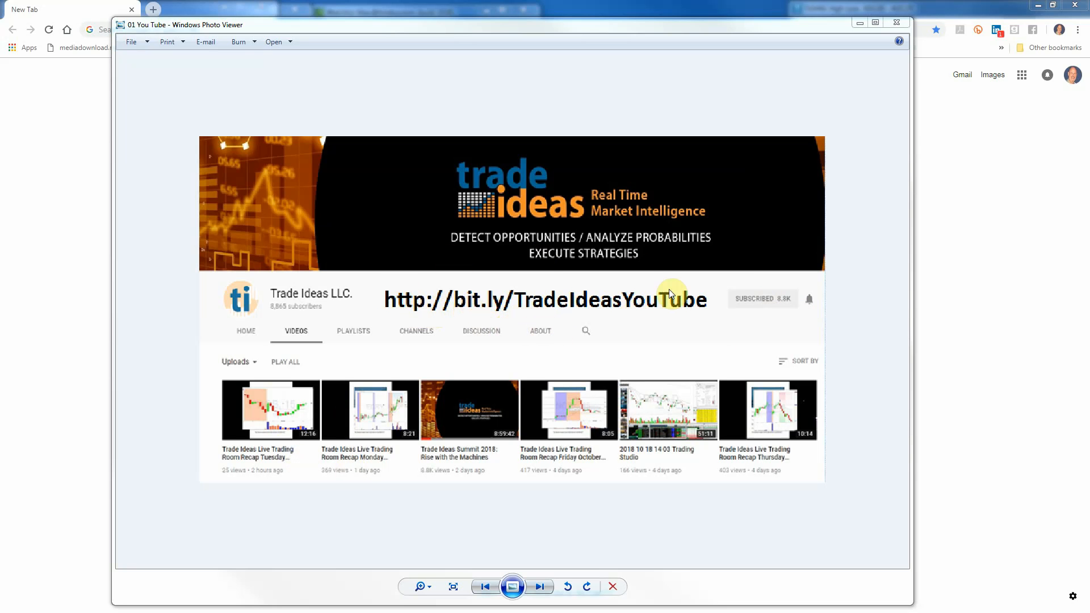
pyautogui.moveTo(547, 222)
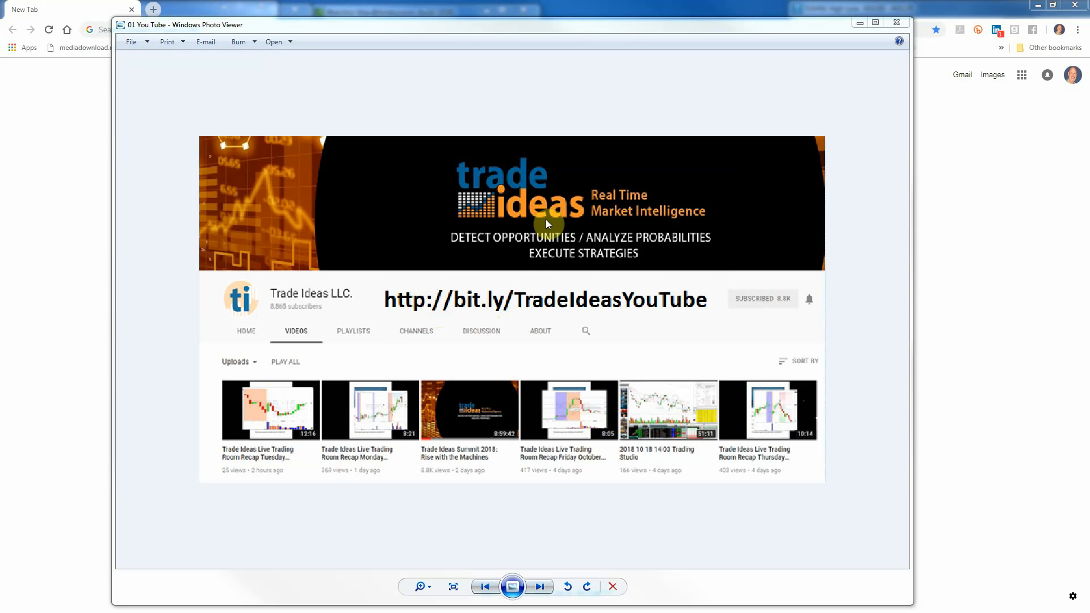
pyautogui.moveTo(578, 443)
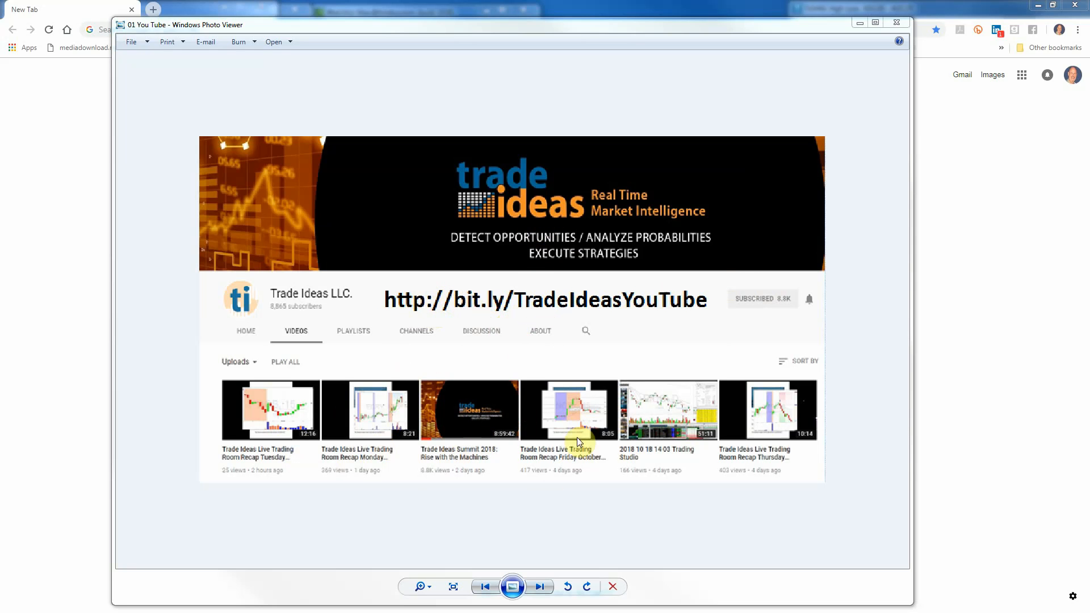
pyautogui.moveTo(296, 332)
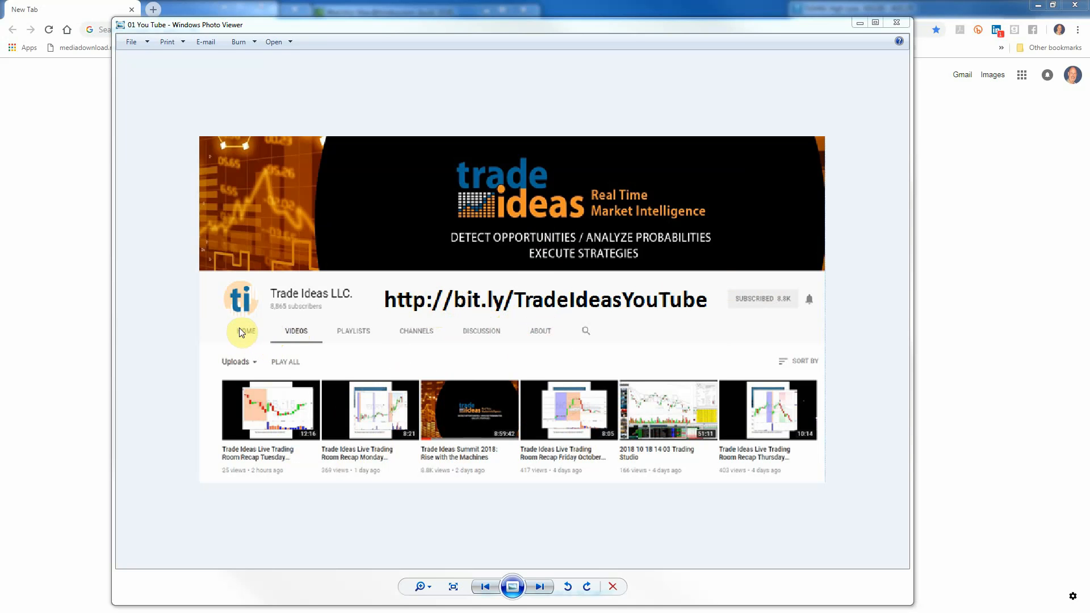
pyautogui.moveTo(469, 415)
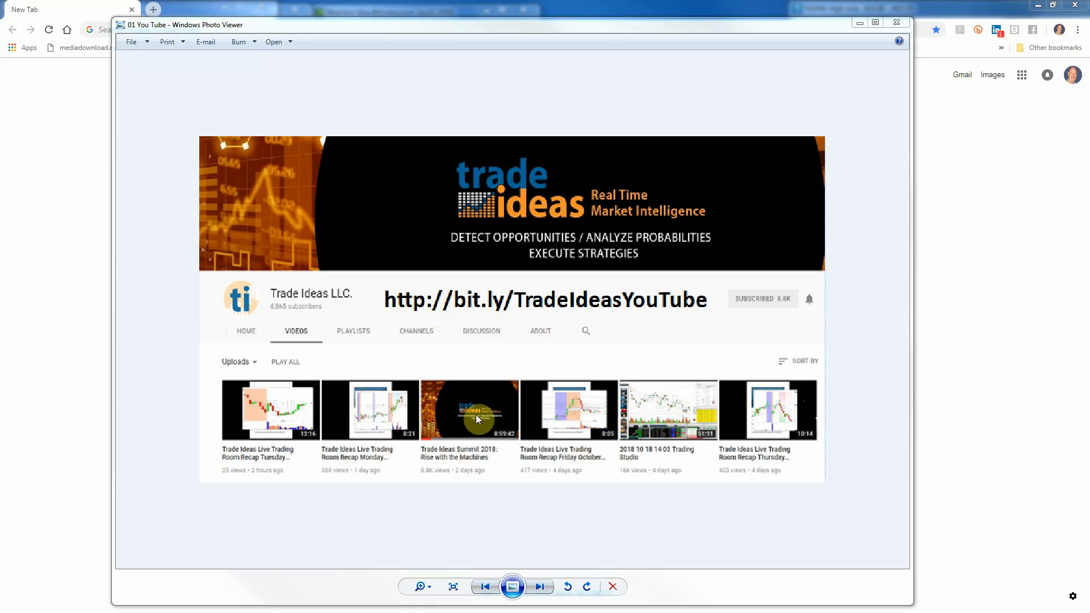
pyautogui.moveTo(487, 449)
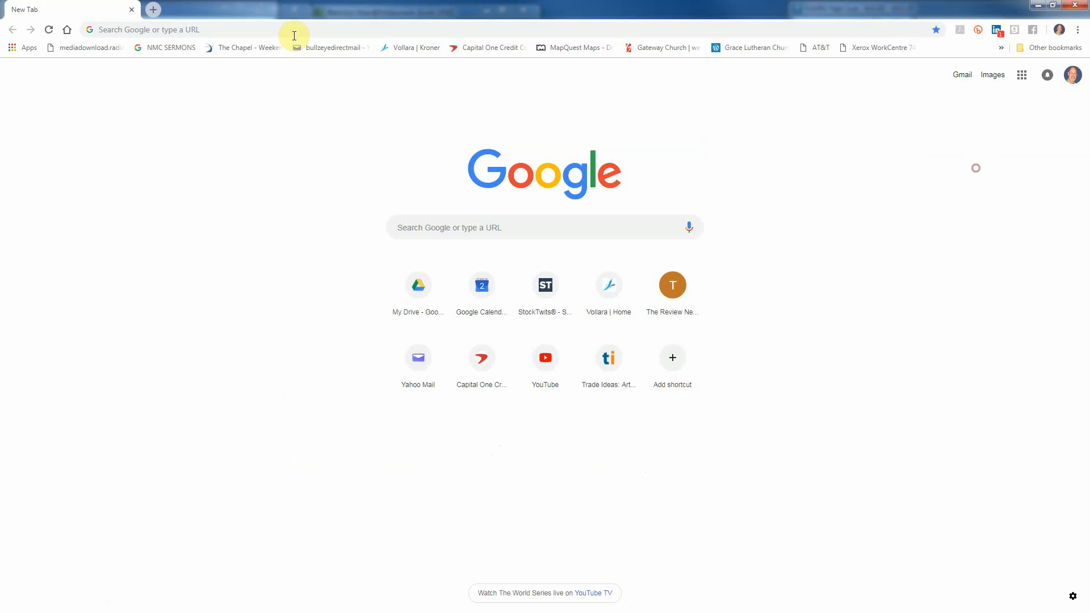
# - Go to bit.ly/TradeIdeasYouTube, open the Trade Ideas Summit 2018 video and expand its description
pyautogui.write('http://bit.ly/TradeIdeasYouTube')
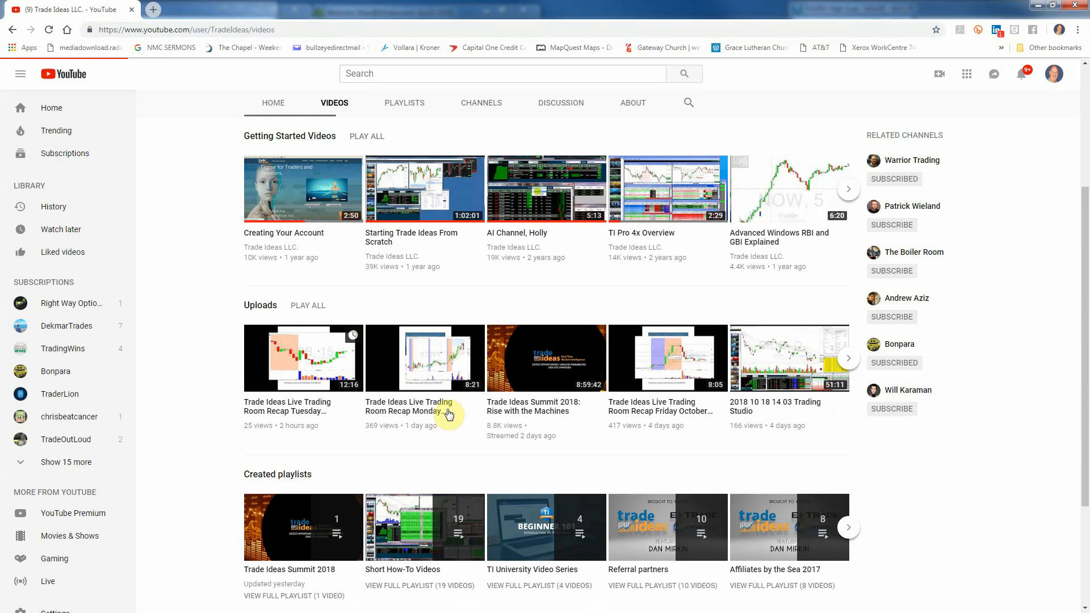
pyautogui.click(424, 358)
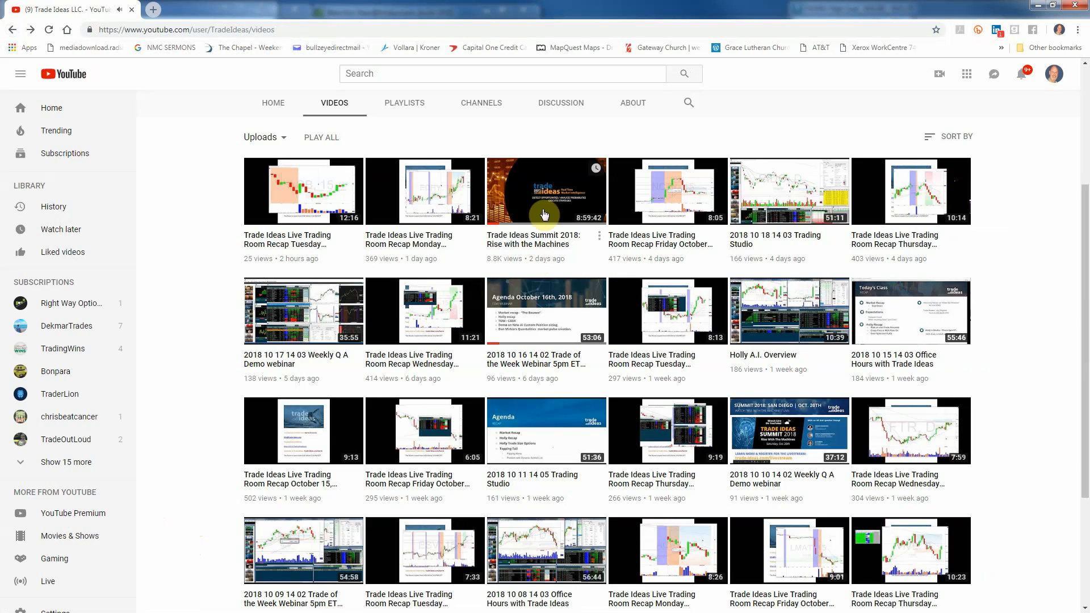
pyautogui.click(546, 191)
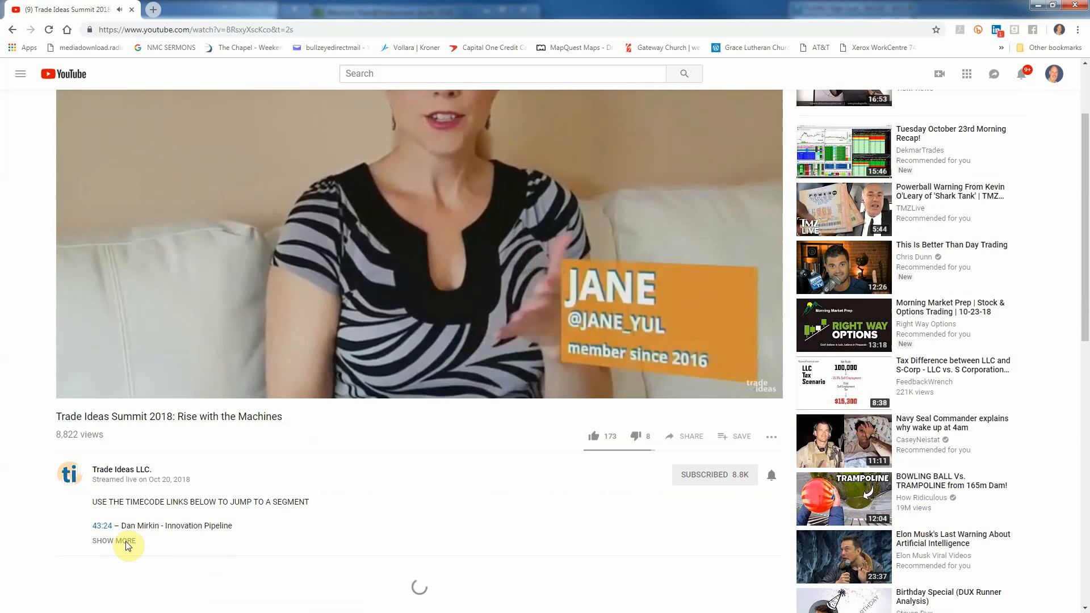
pyautogui.click(116, 541)
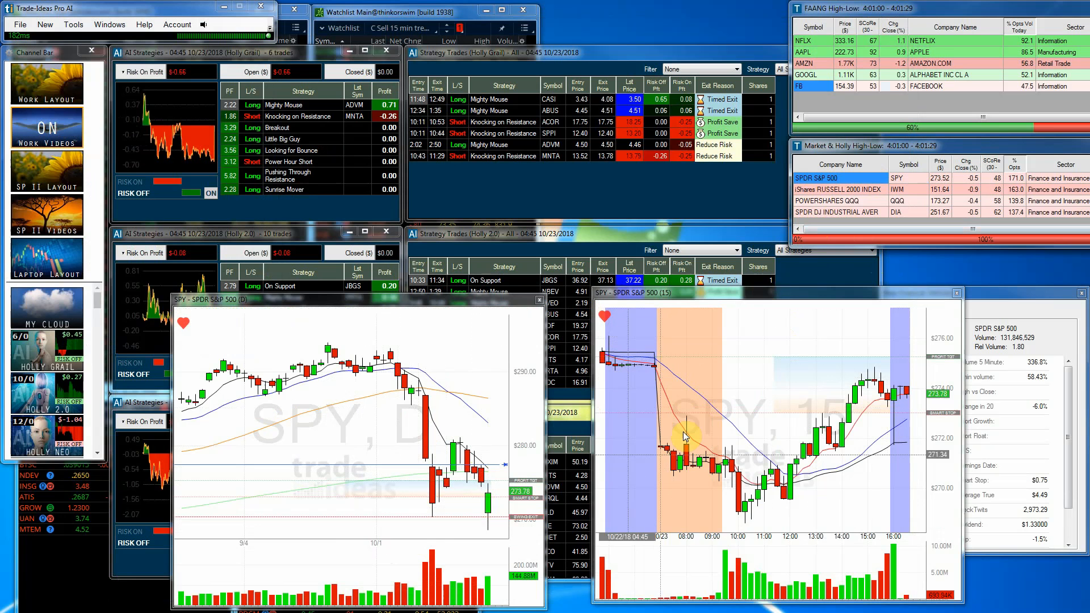
pyautogui.moveTo(828, 407)
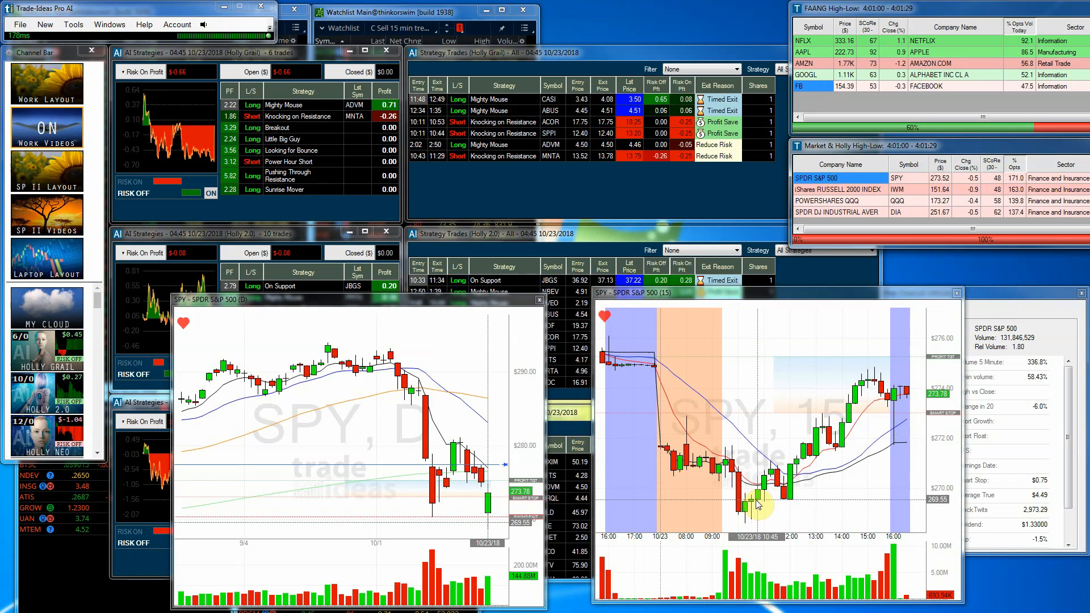
pyautogui.moveTo(861, 376)
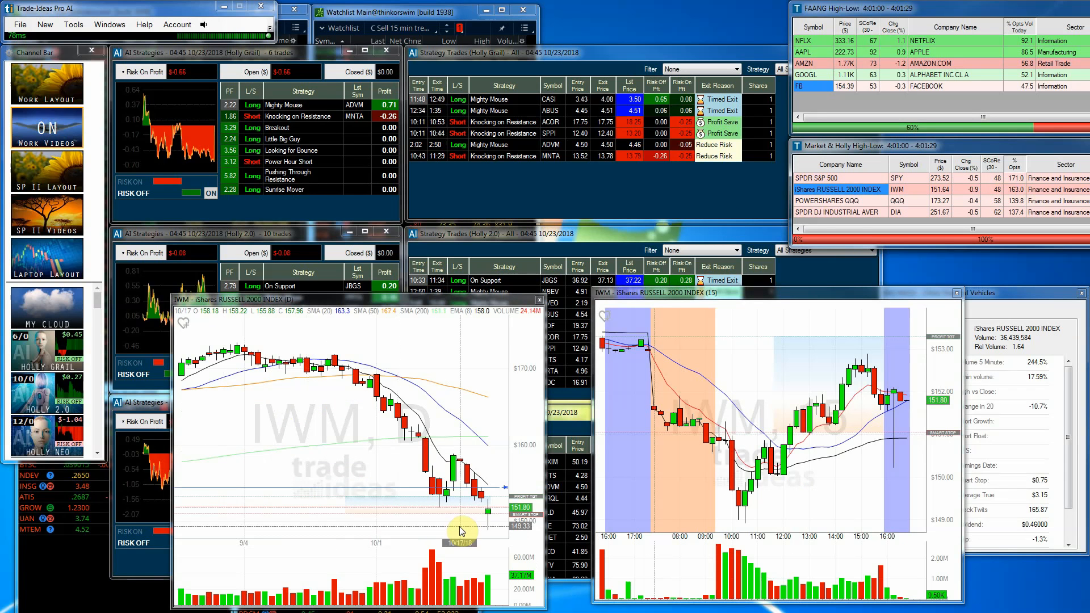
pyautogui.moveTo(444, 526)
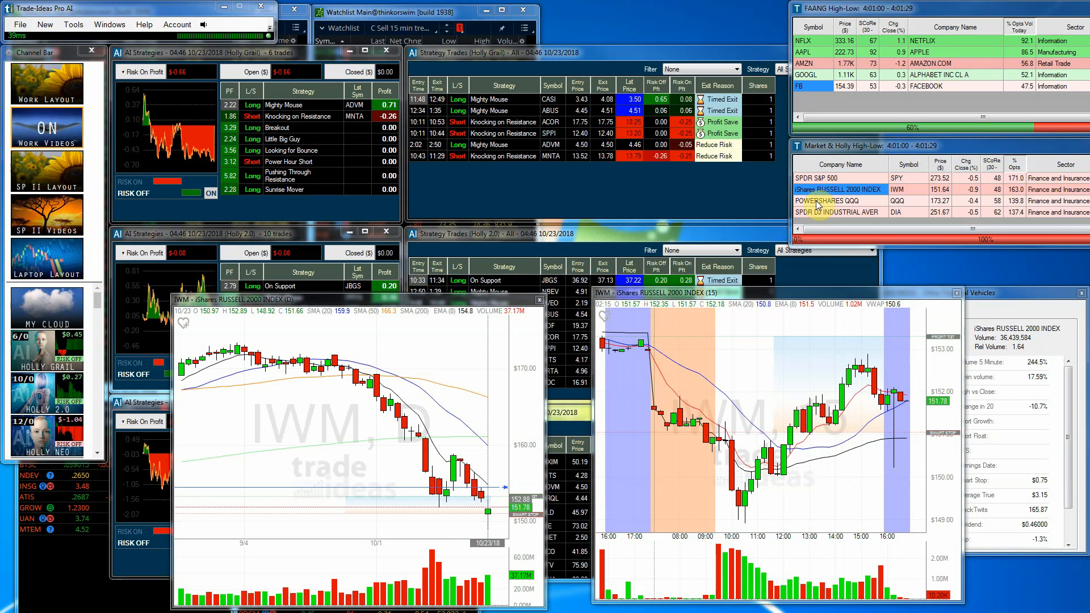
# - Load the QQQ charts, then the DIA Dow Industrials daily and 15-minute charts
pyautogui.click(837, 200)
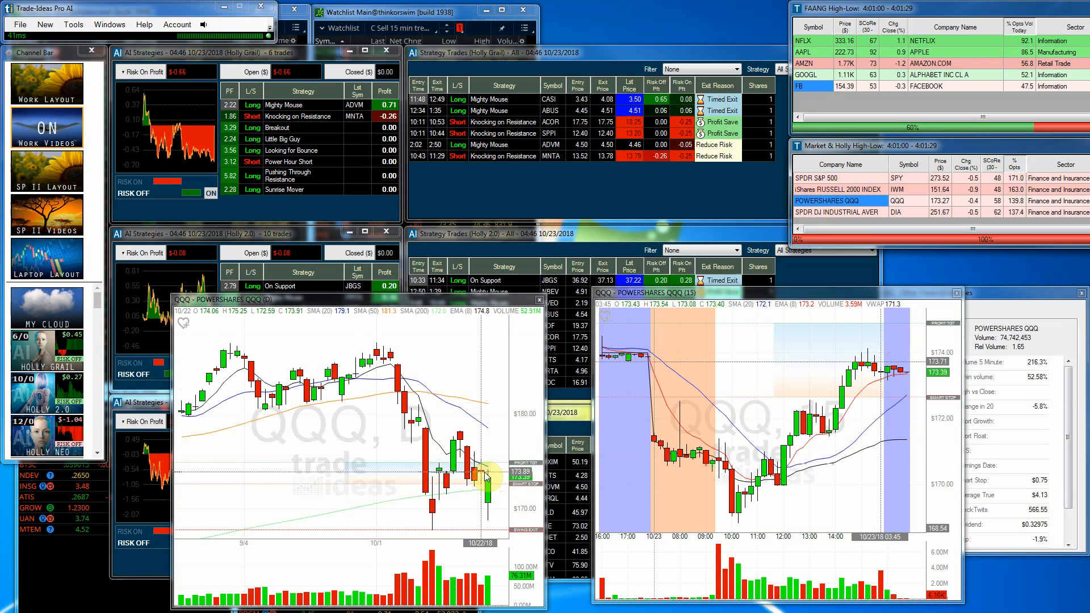
pyautogui.moveTo(479, 485)
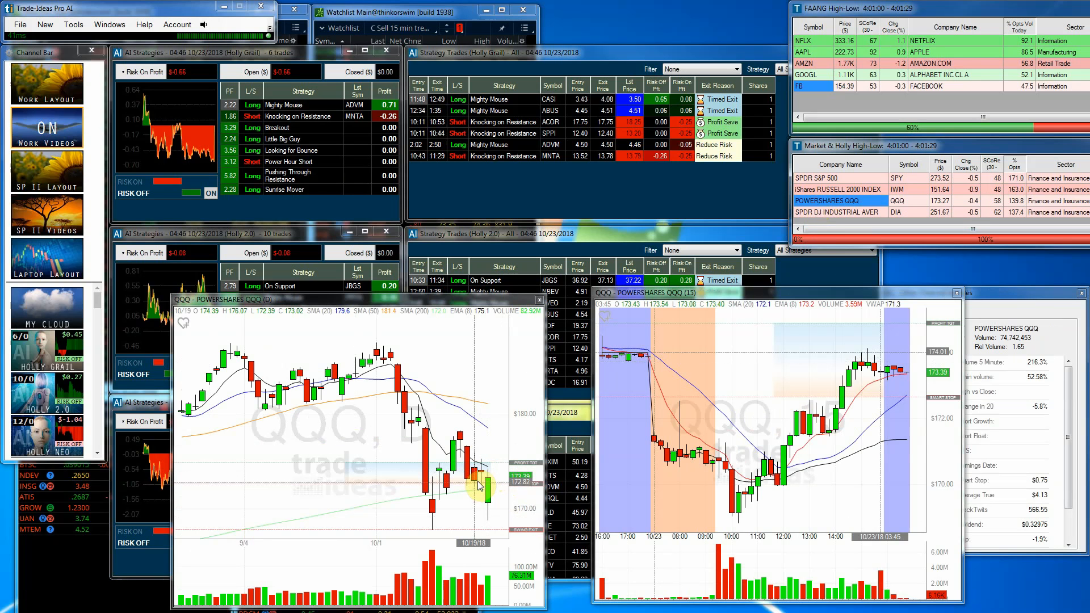
pyautogui.moveTo(490, 508)
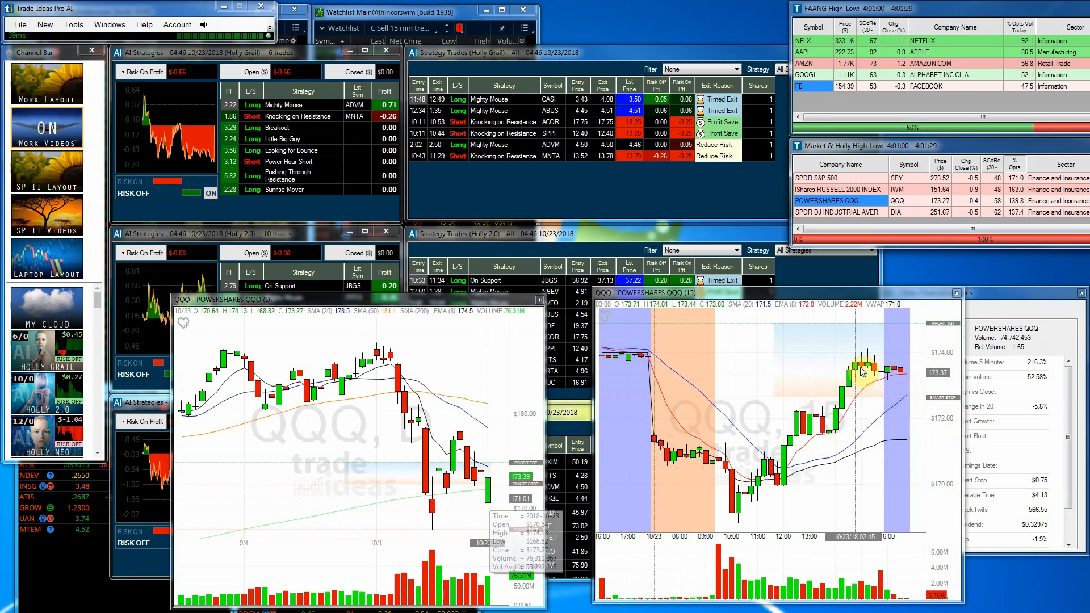
pyautogui.moveTo(515, 496)
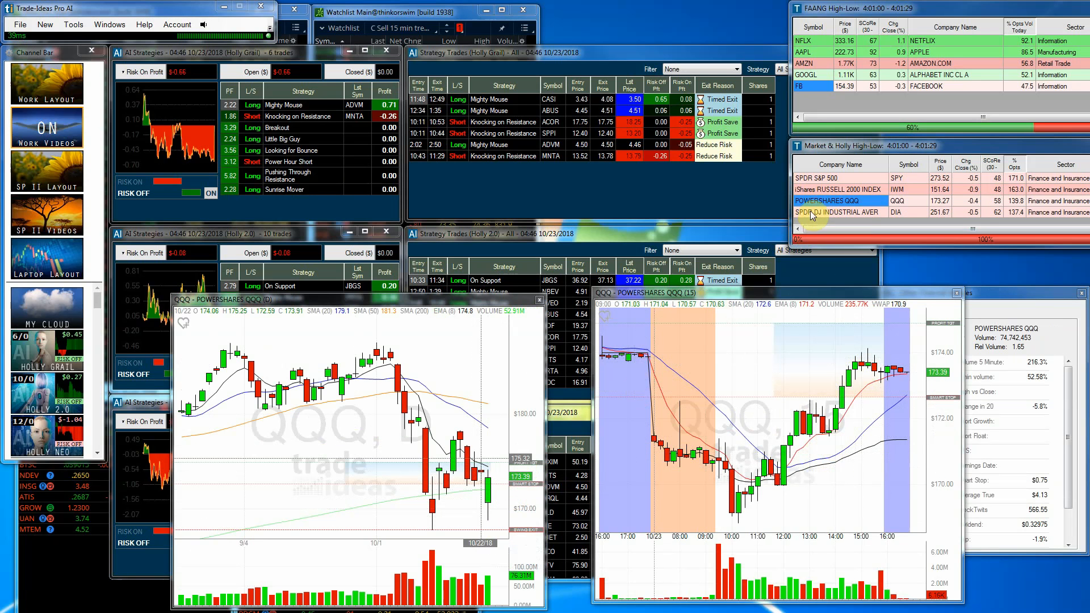
pyautogui.click(838, 213)
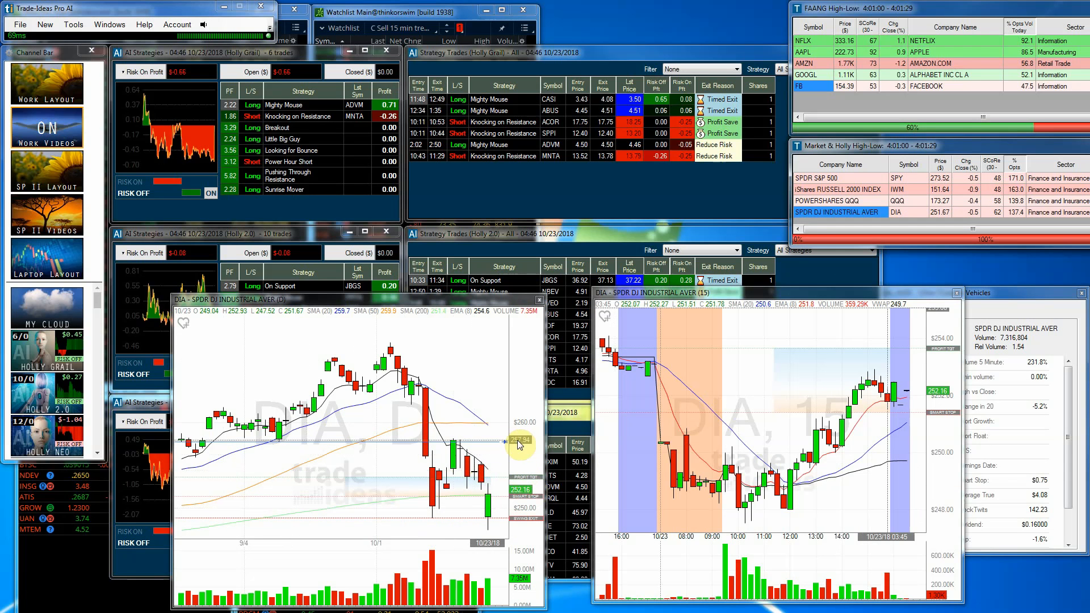
pyautogui.moveTo(355, 512)
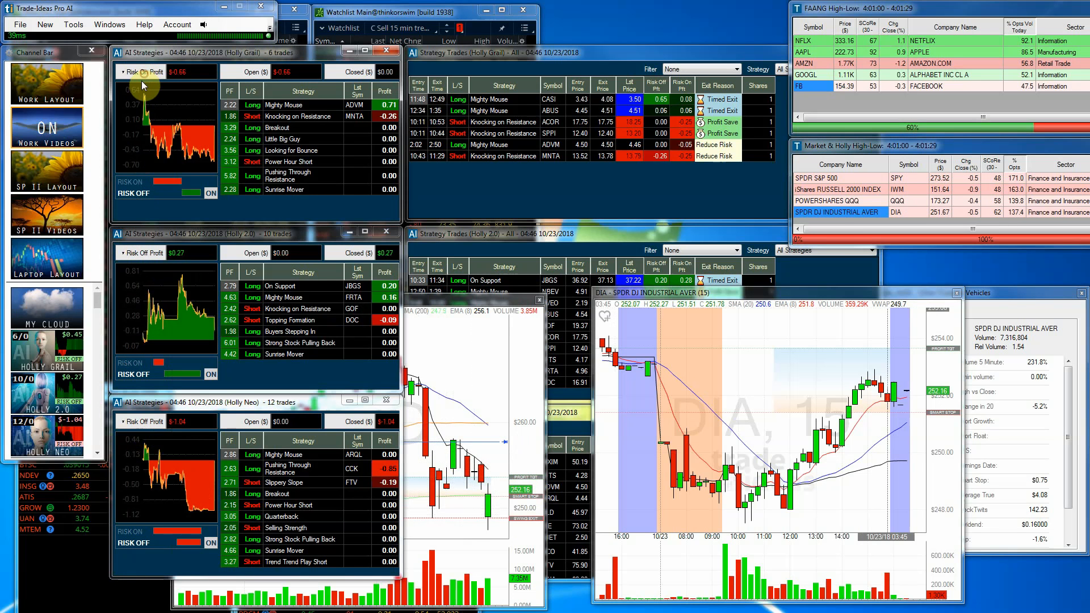
# - Raise the Holly Grail, Holly 2.0 and Holly Neo strategy summaries above the DIA charts
pyautogui.click(142, 71)
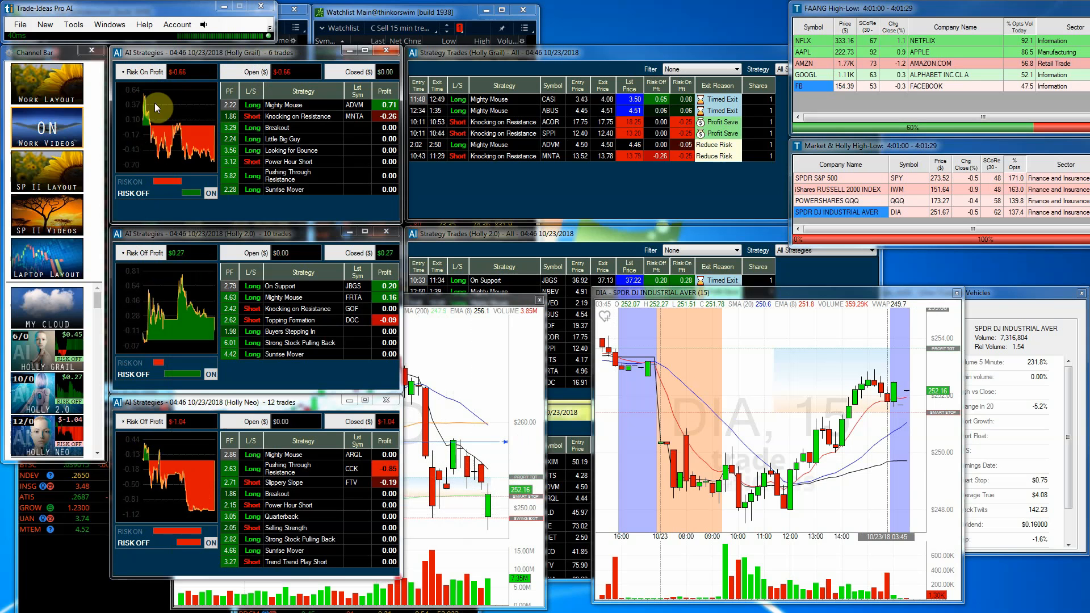
pyautogui.moveTo(179, 146)
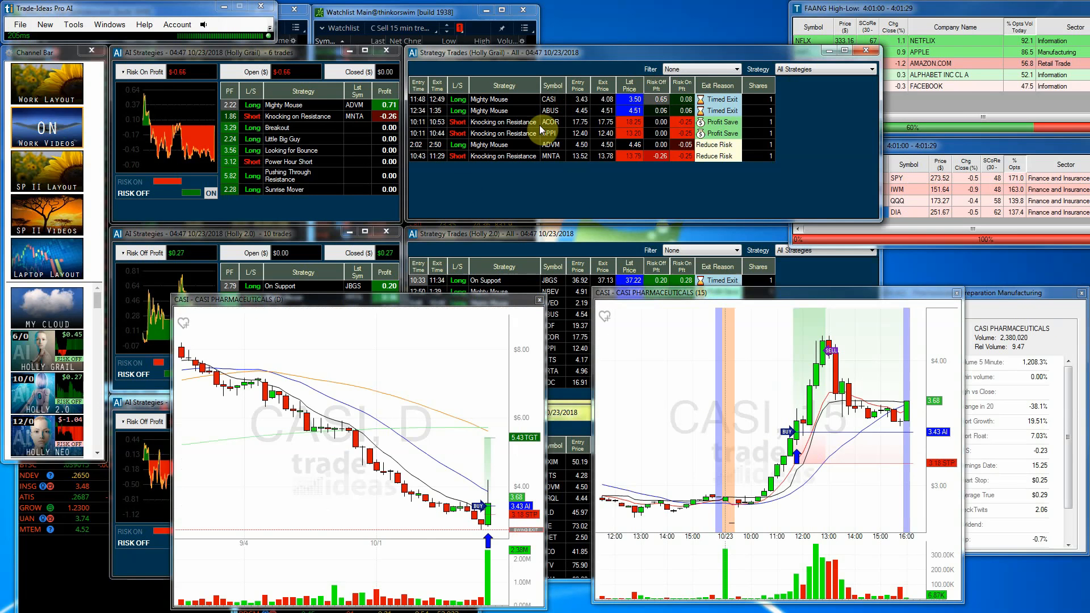
pyautogui.moveTo(487, 524)
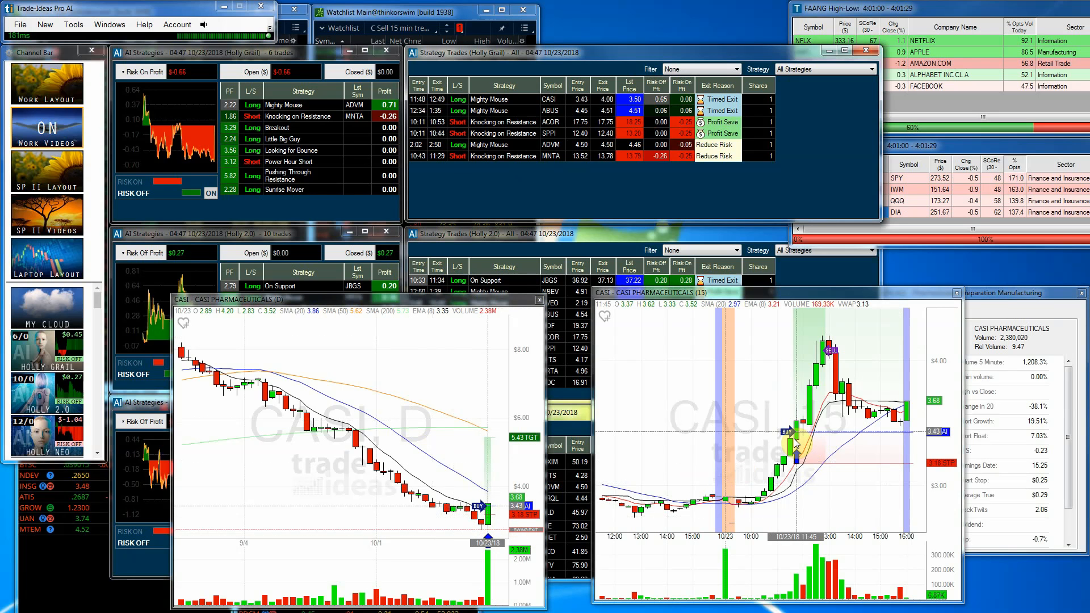
pyautogui.moveTo(793, 431)
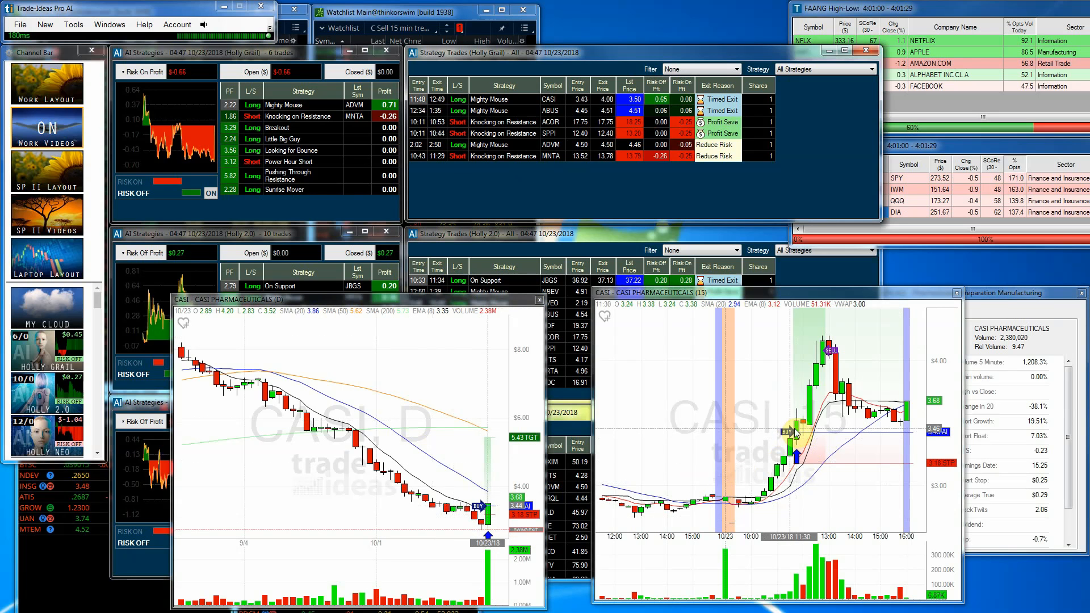
pyautogui.moveTo(831, 351)
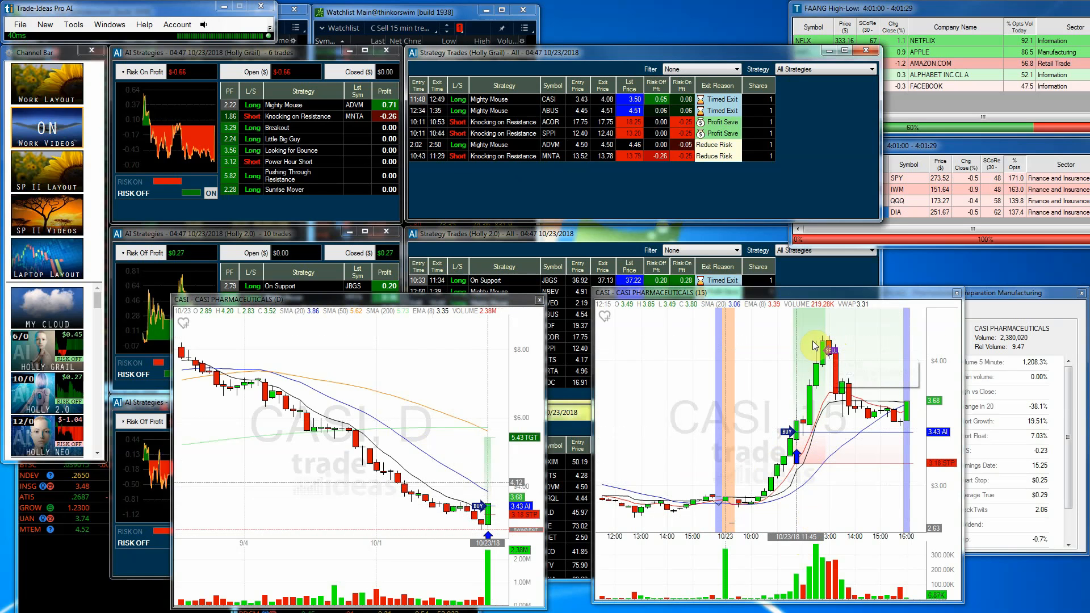
pyautogui.moveTo(850, 419)
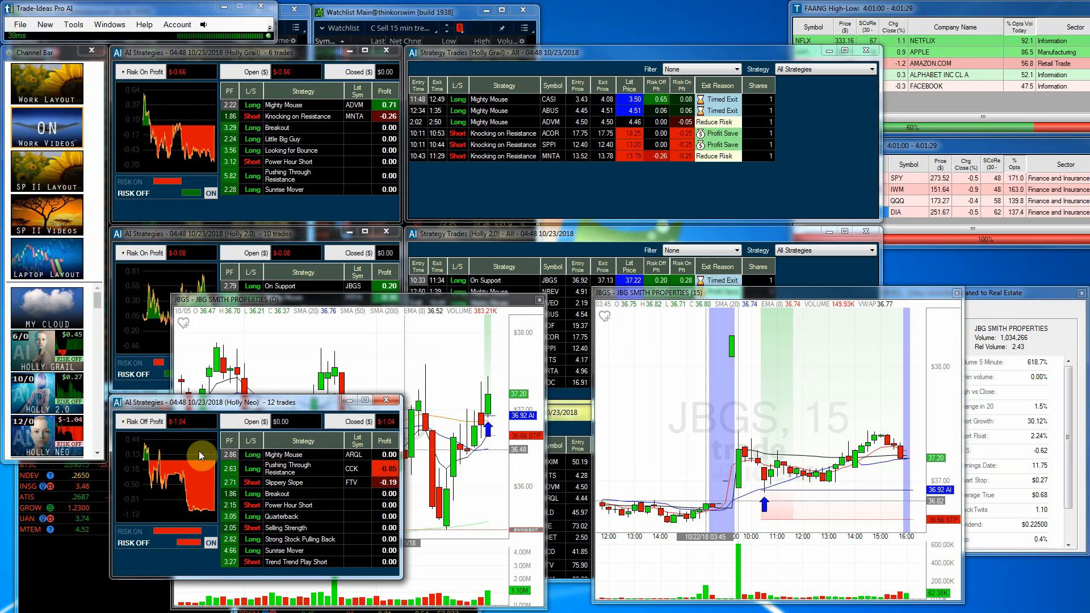
pyautogui.moveTo(184, 436)
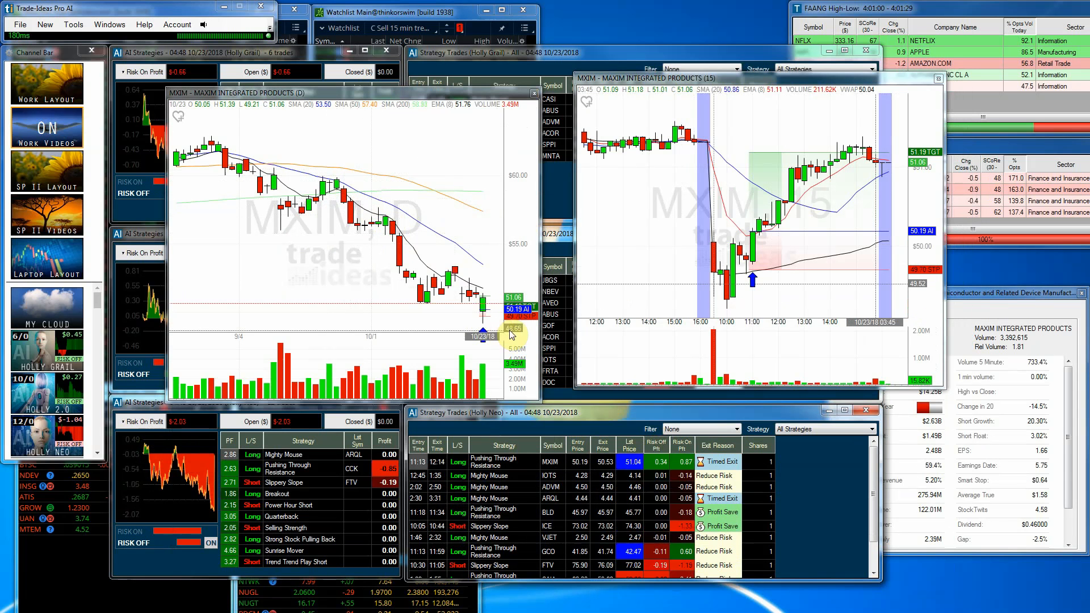
pyautogui.moveTo(753, 278)
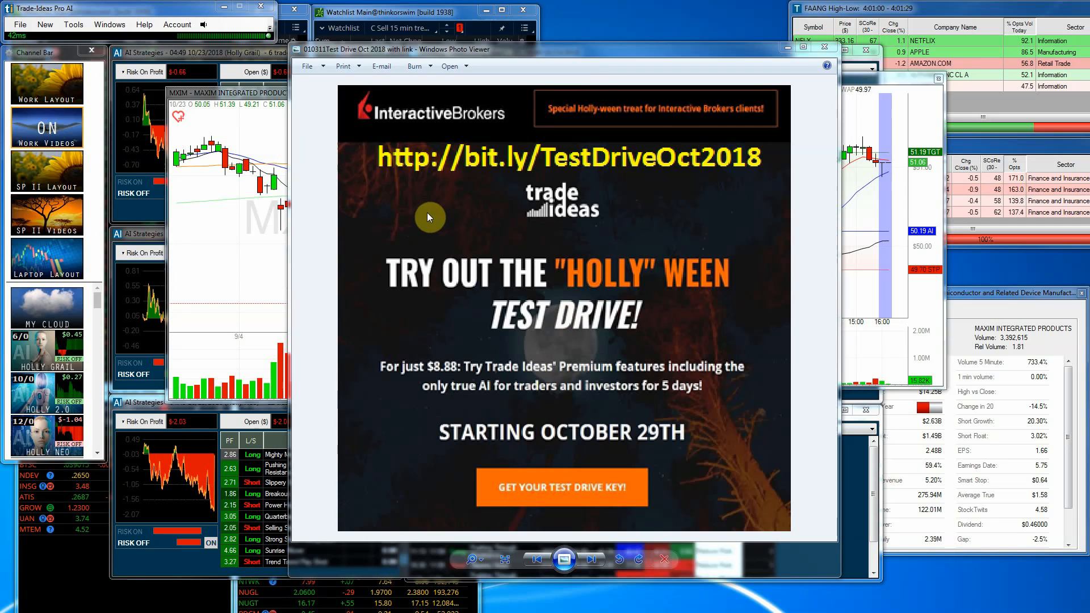
pyautogui.moveTo(390, 215)
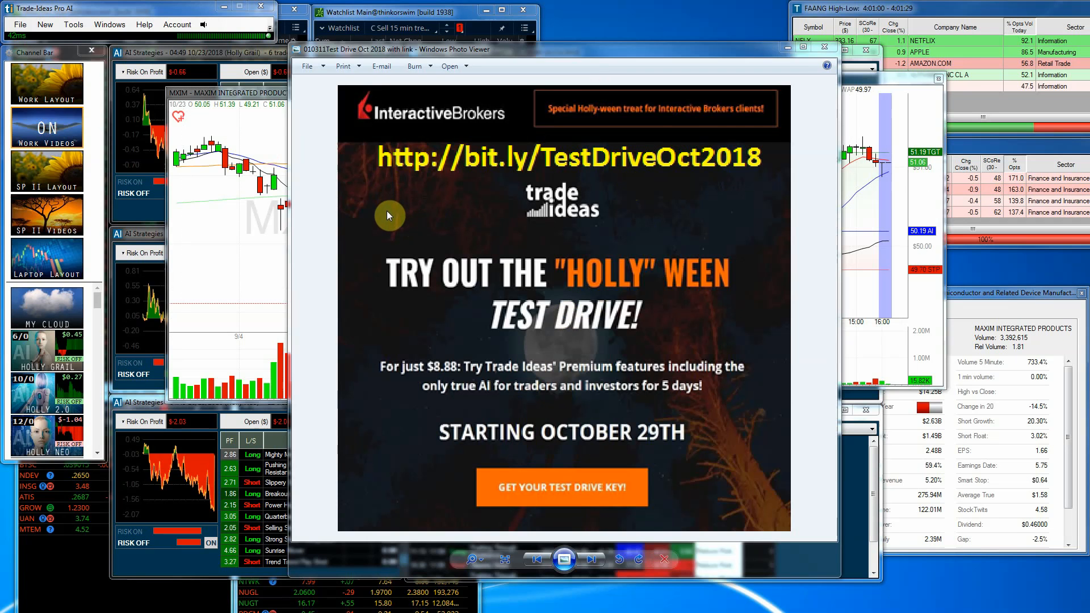
pyautogui.moveTo(357, 175)
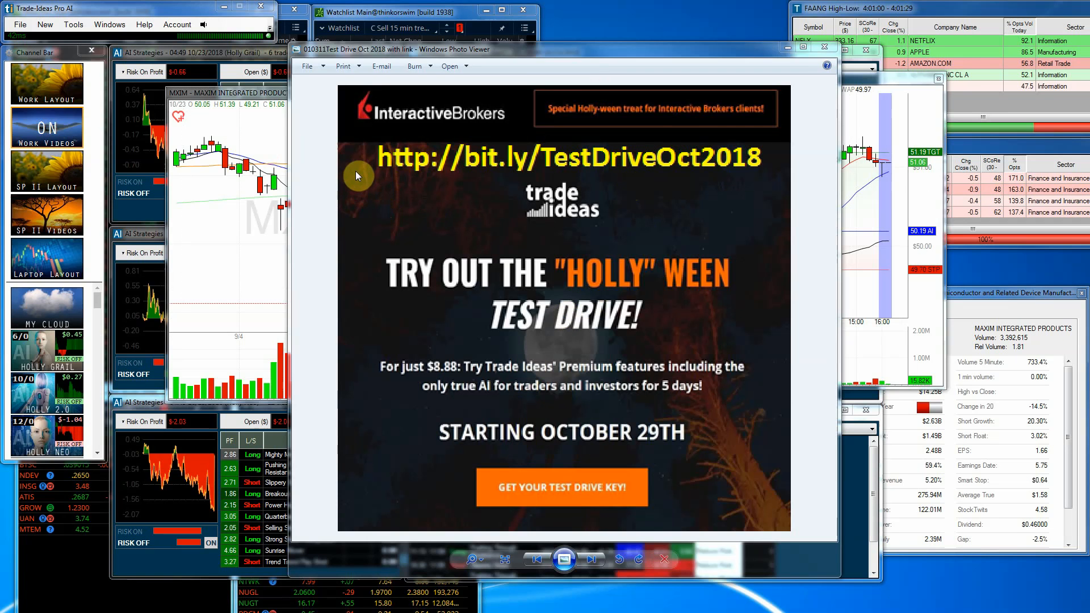
pyautogui.moveTo(507, 227)
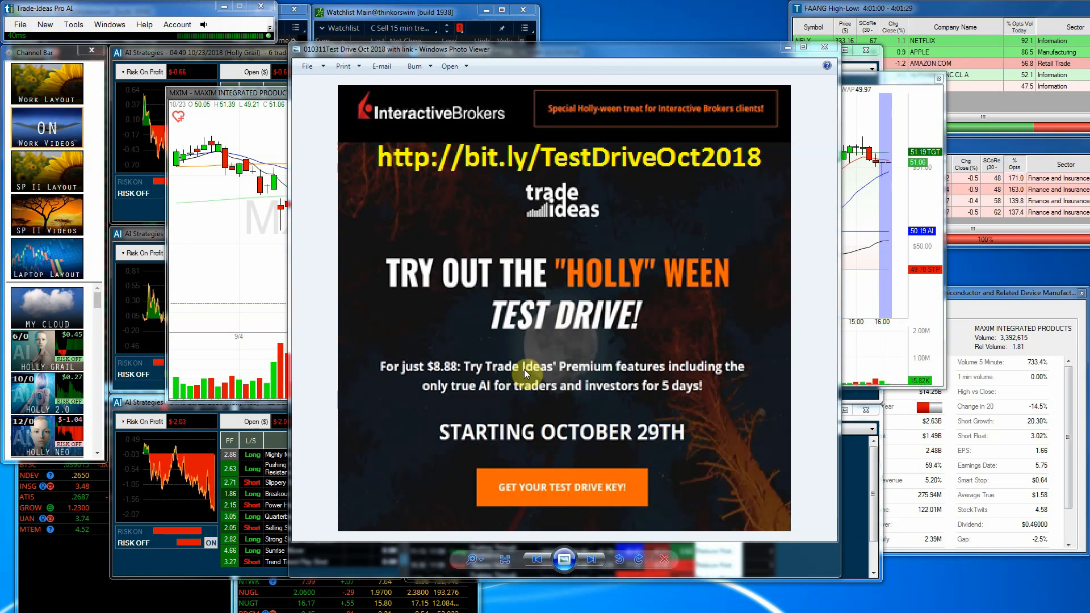
pyautogui.moveTo(525, 361)
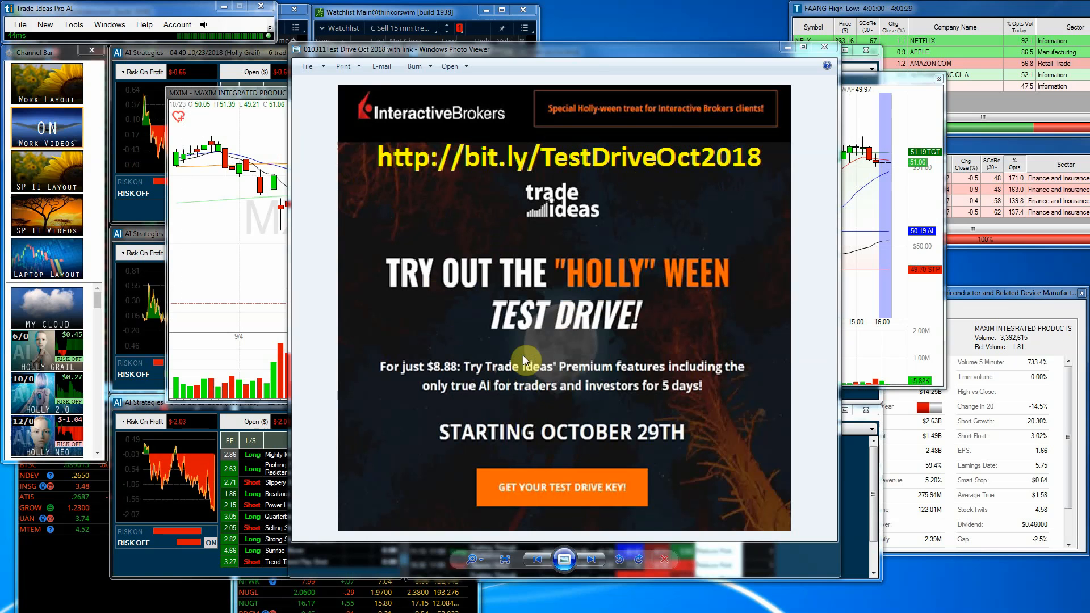
pyautogui.moveTo(633, 293)
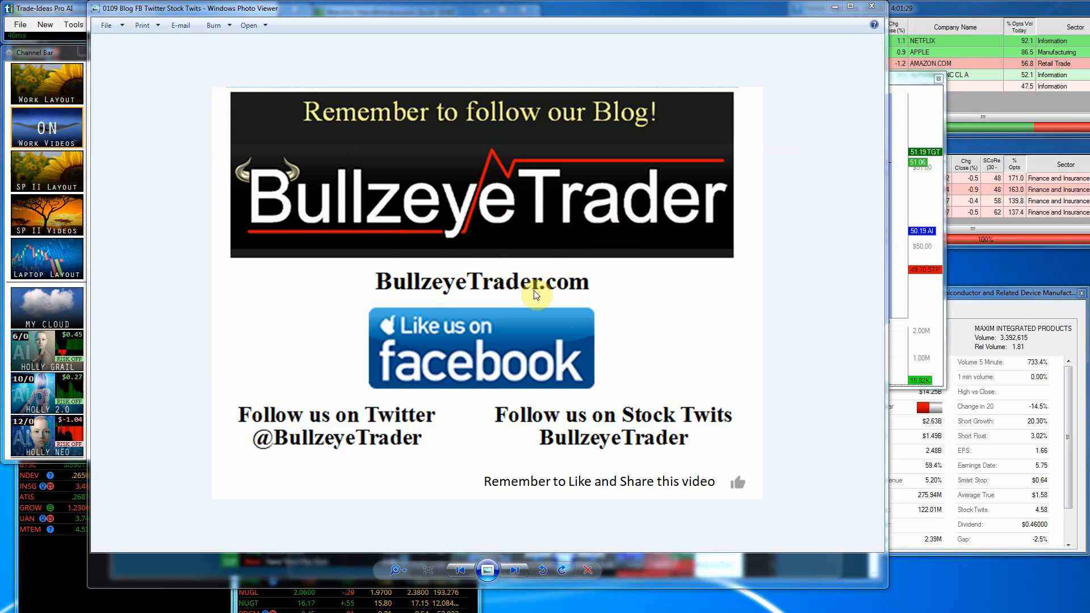
pyautogui.moveTo(492, 351)
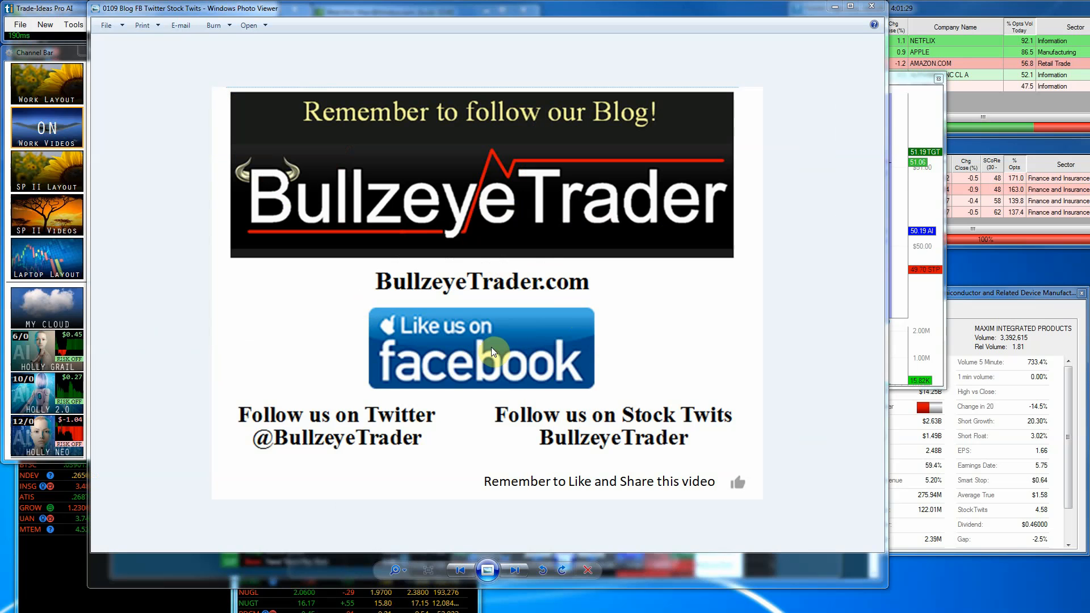
pyautogui.moveTo(747, 429)
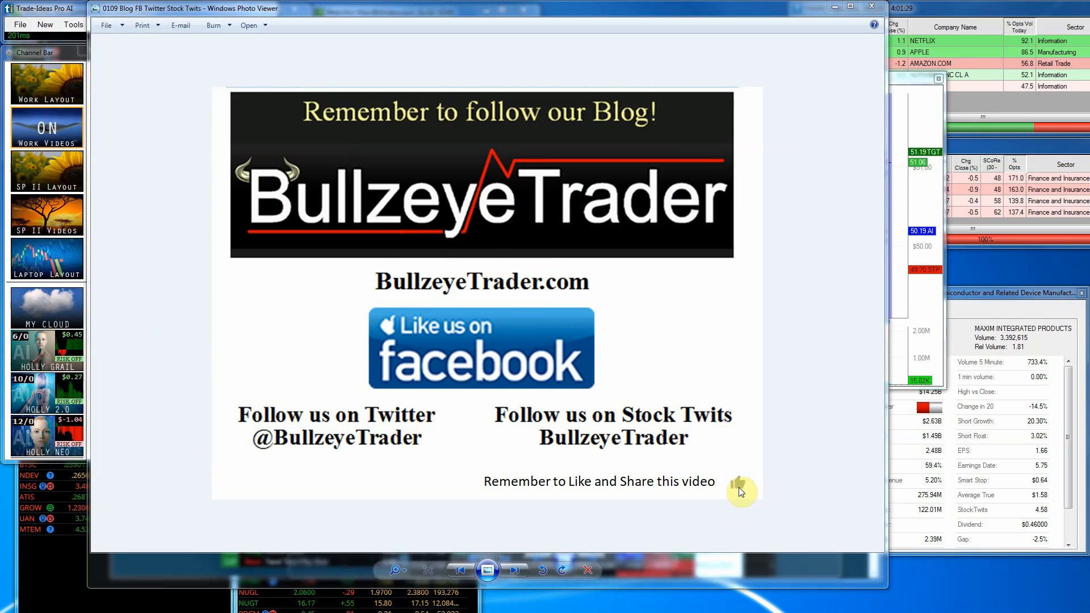
pyautogui.moveTo(707, 507)
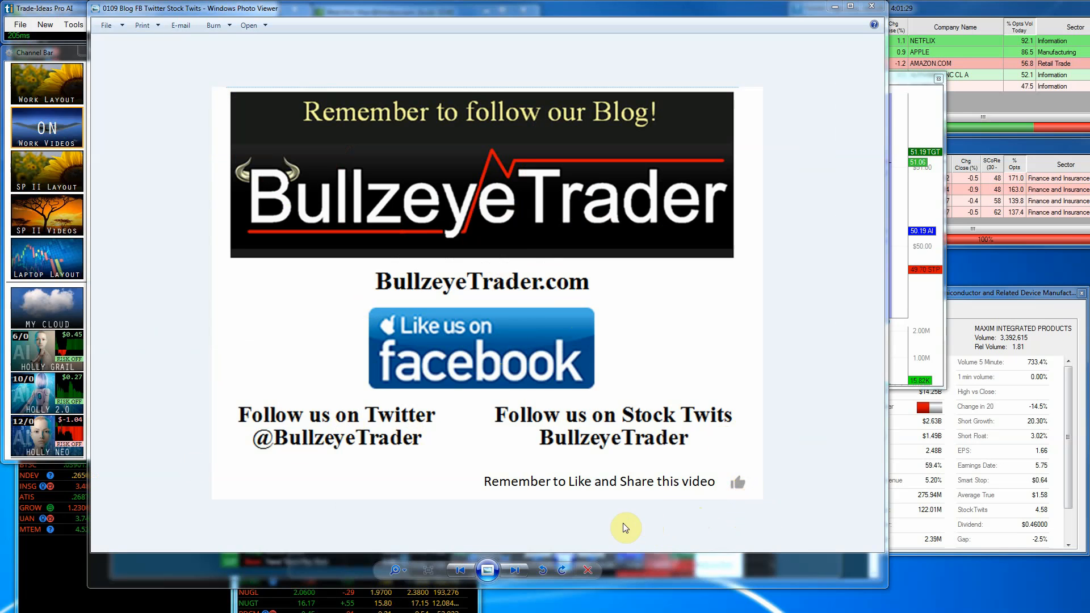
pyautogui.moveTo(772, 530)
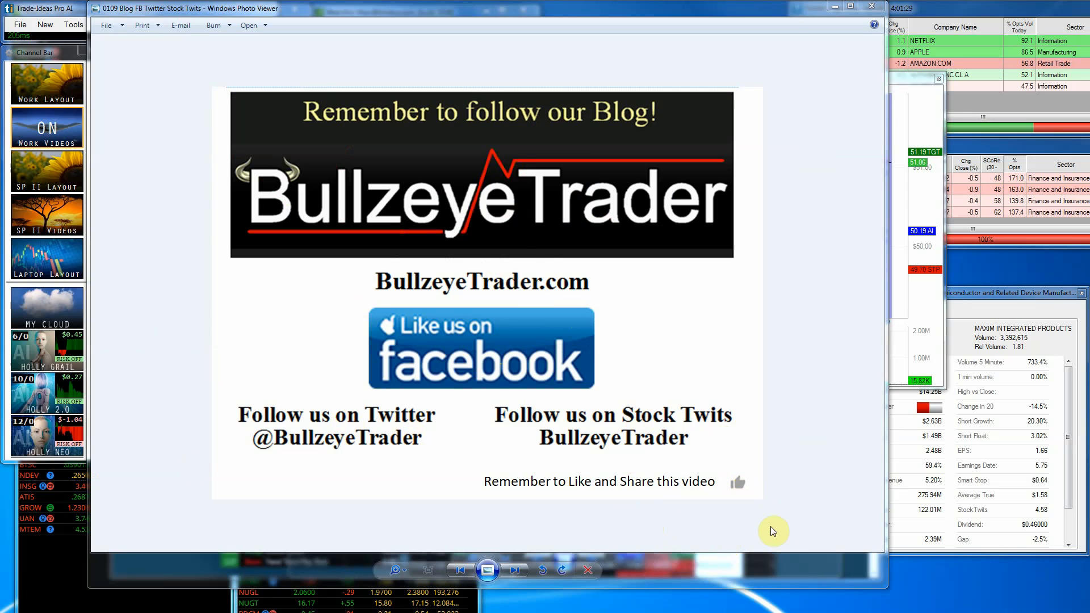
pyautogui.moveTo(839, 522)
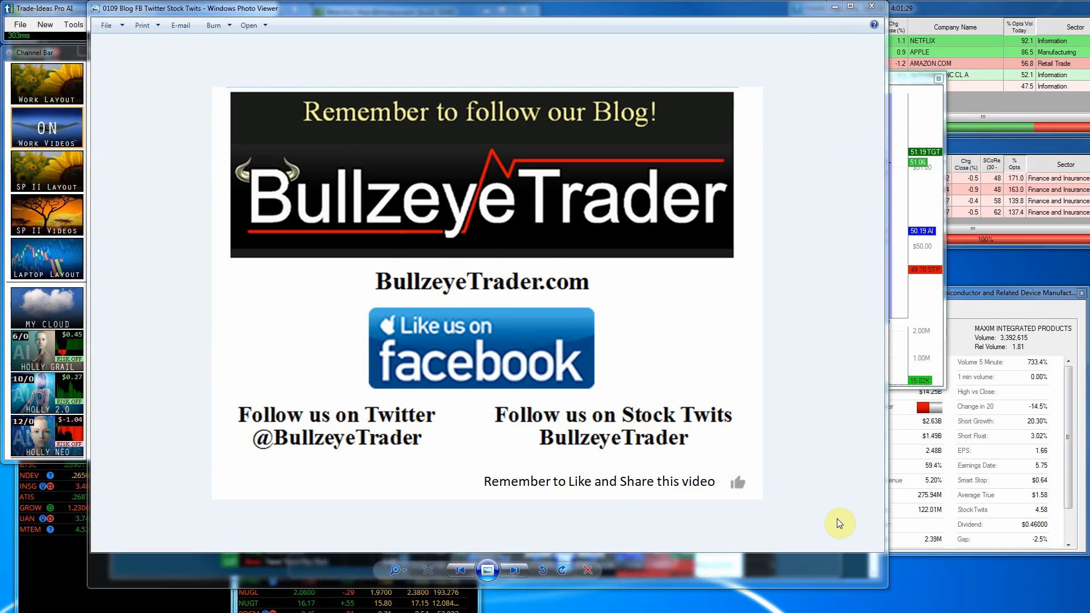
pyautogui.moveTo(832, 540)
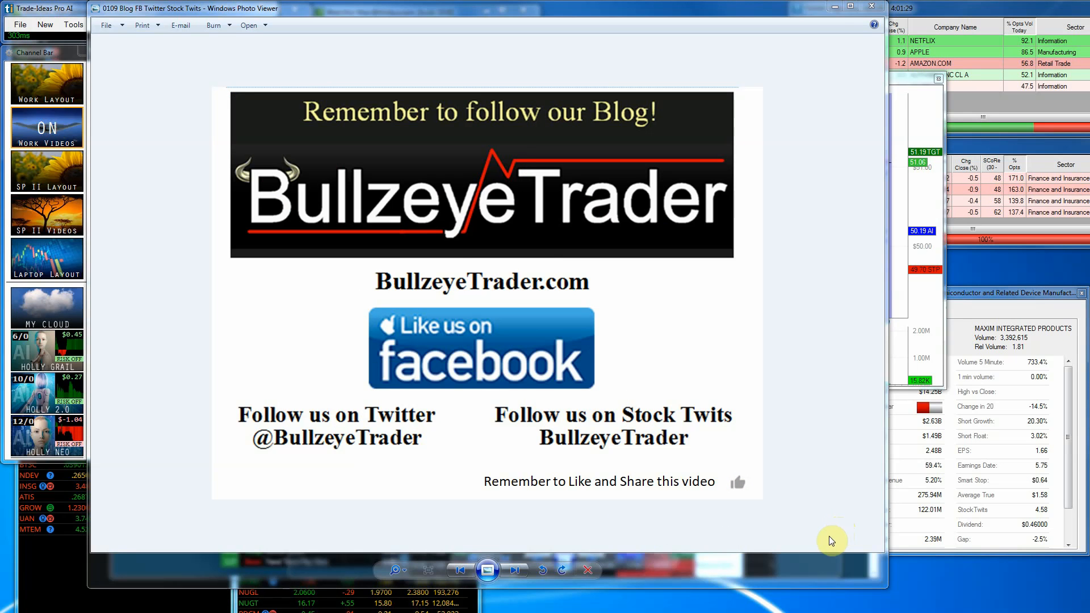